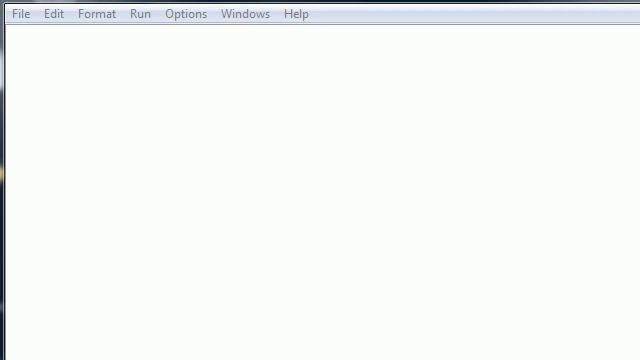
{"action": "mouse_move", "coordinate": [600, 12]}
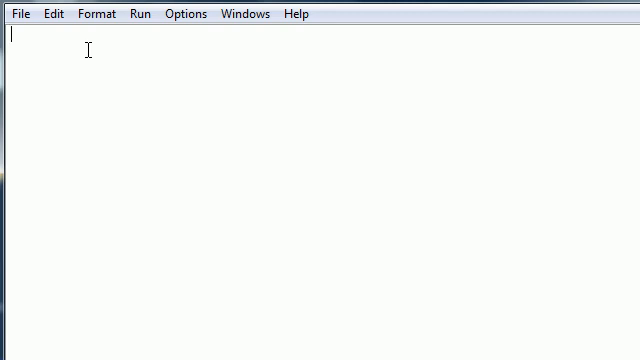
Assign the background image filename with bif="bg.jpg".
{"action": "type", "text": "bif="}
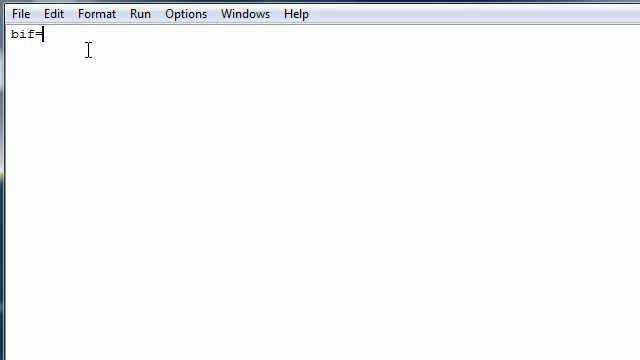
{"action": "type", "text": "\""}
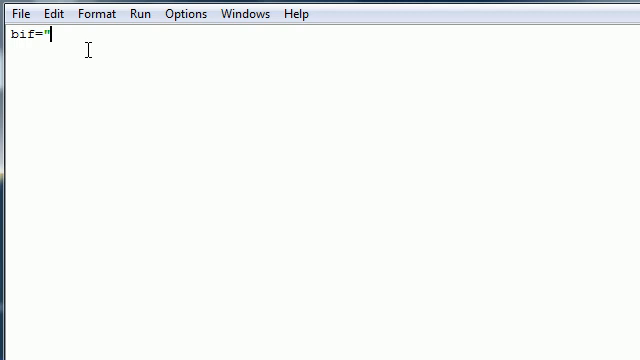
{"action": "type", "text": "\""}
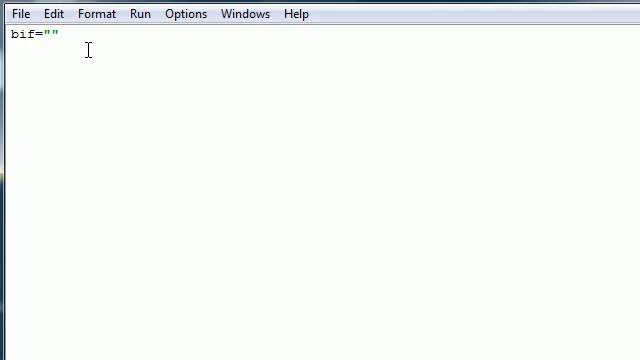
{"action": "type", "text": "bo"}
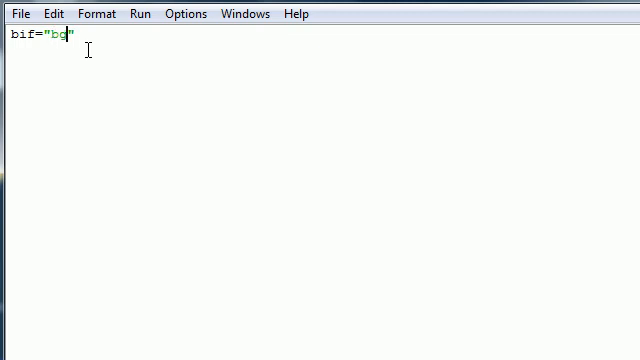
{"action": "type", "text": ".jpg"}
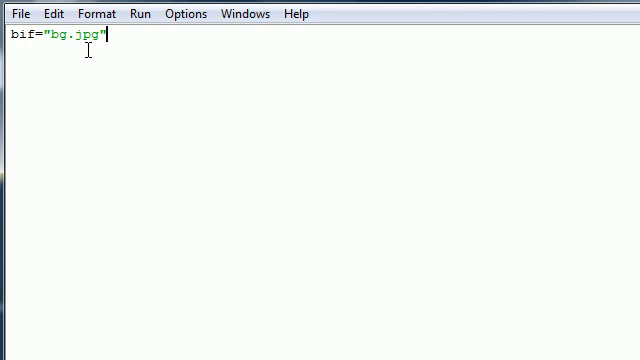
{"action": "key", "text": "Return"}
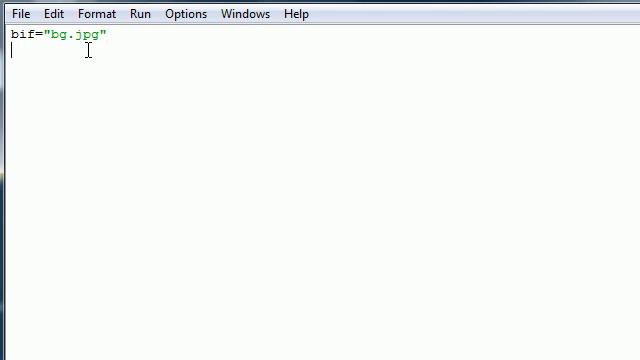
Assign the ball cursor image filename with mif="ball.png", leaving a blank line after.
{"action": "type", "text": "mif"}
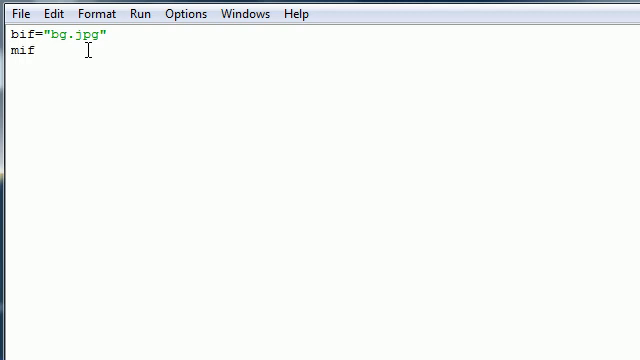
{"action": "type", "text": "="}
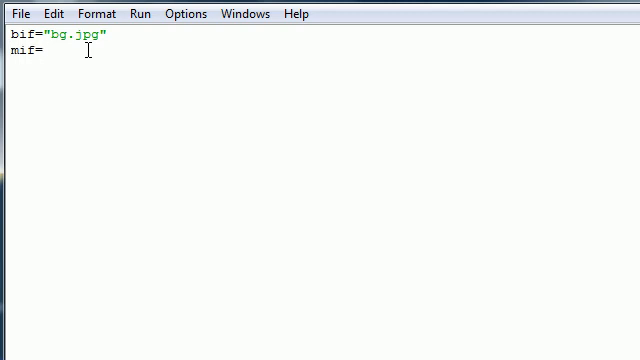
{"action": "type", "text": "\"\""}
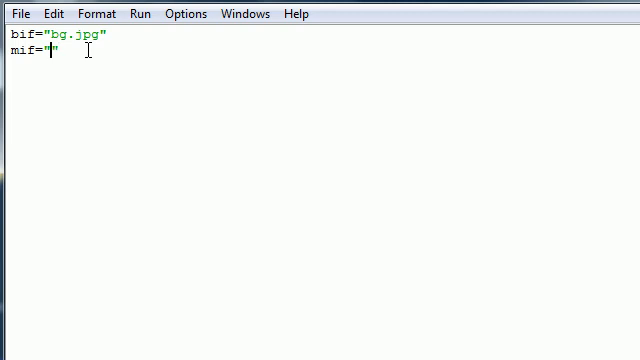
{"action": "type", "text": "ball"}
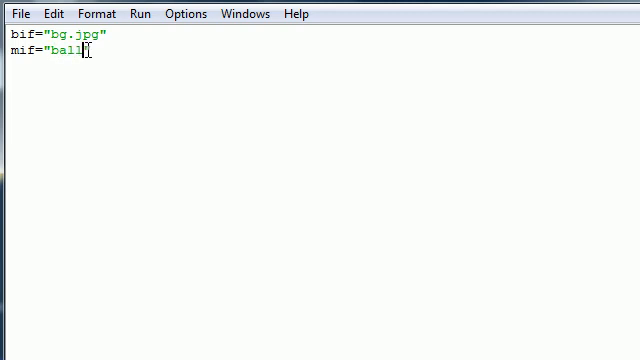
{"action": "type", "text": ".png"}
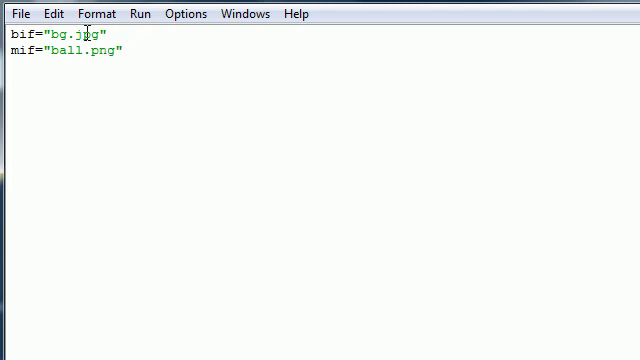
{"action": "double_click", "coordinate": [72, 32]}
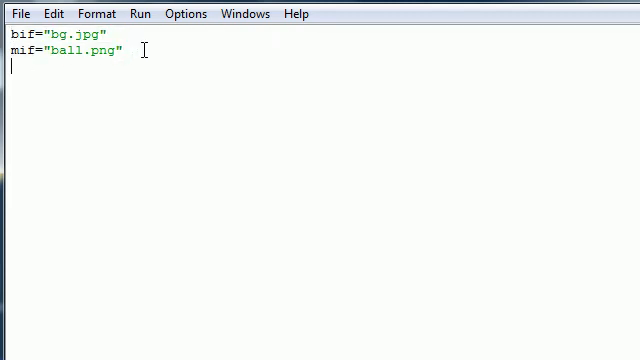
{"action": "key", "text": "Return"}
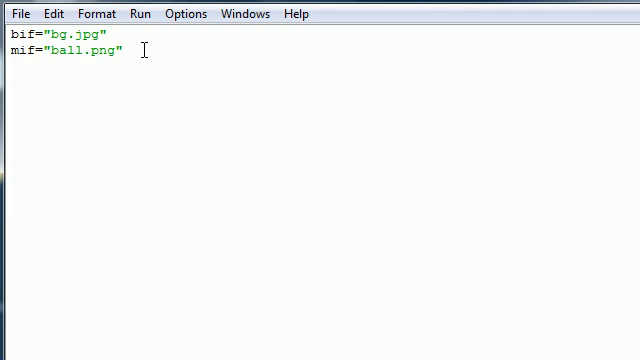
Add 'import pygame, sys' and 'from pygame.locals import *'.
{"action": "type", "text": "import"}
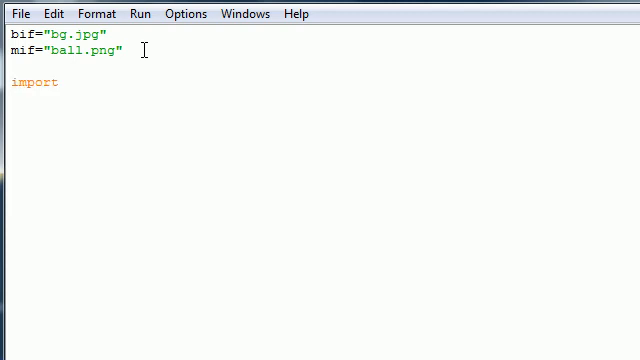
{"action": "type", "text": "pyg"}
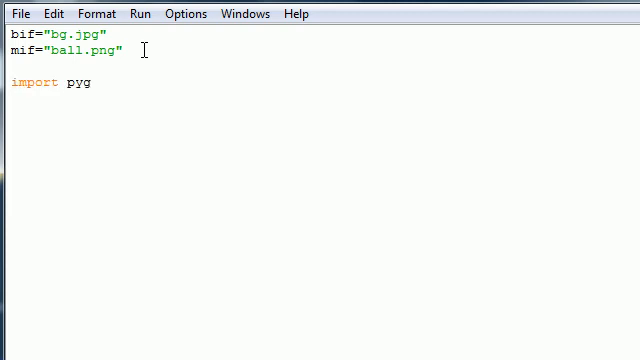
{"action": "type", "text": "ame, sys"}
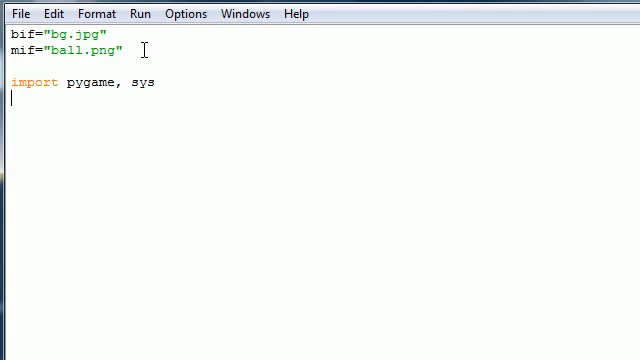
{"action": "type", "text": "from"}
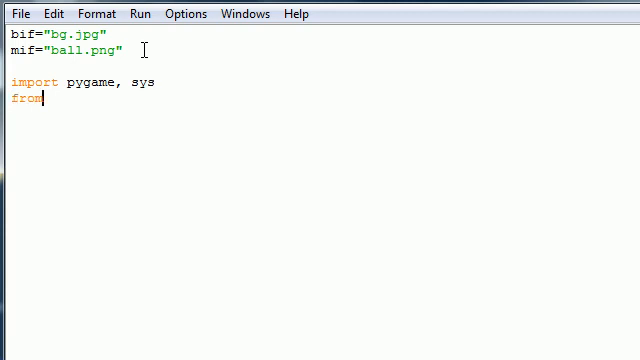
{"action": "type", "text": "pyga"}
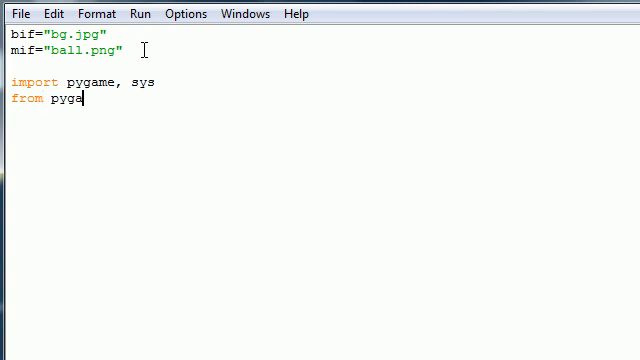
{"action": "type", "text": "me.locals"}
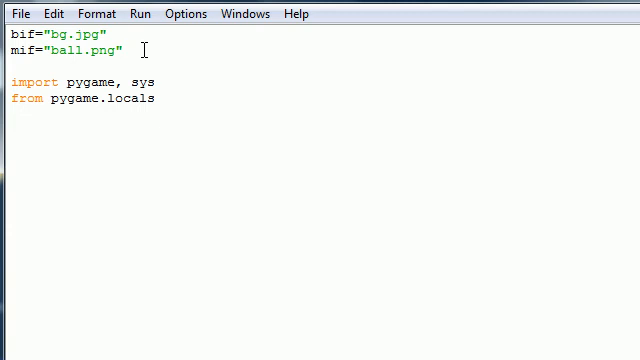
{"action": "type", "text": "i,m"}
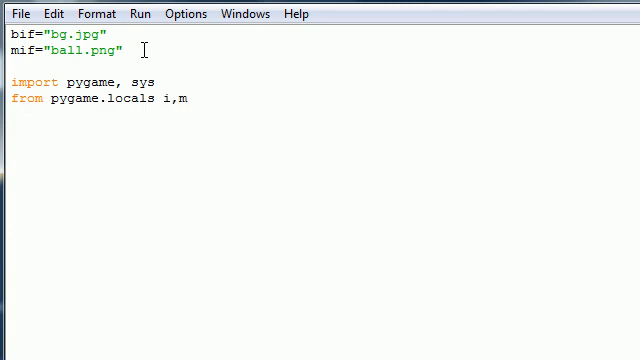
{"action": "type", "text": "import"}
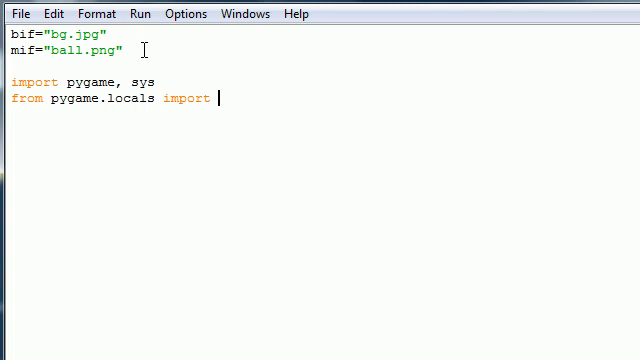
{"action": "type", "text": "*"}
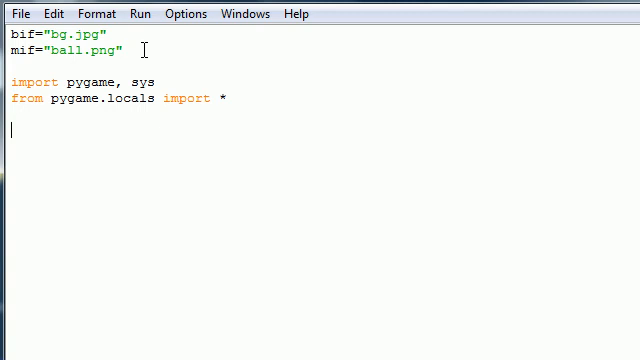
Initialise pygame with pygame.init(), briefly highlighting the call to point it out.
{"action": "type", "text": "pygame.init("}
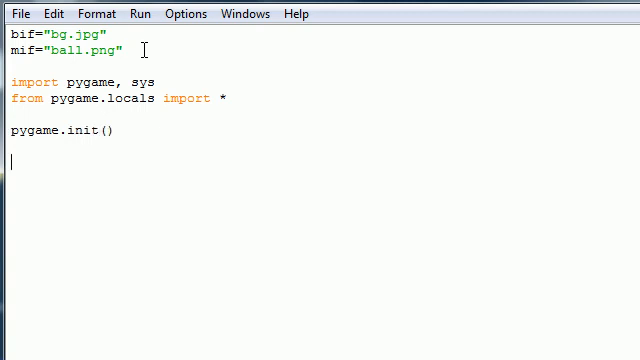
{"action": "left_click_drag", "start_coordinate": [10, 82], "coordinate": [112, 130]}
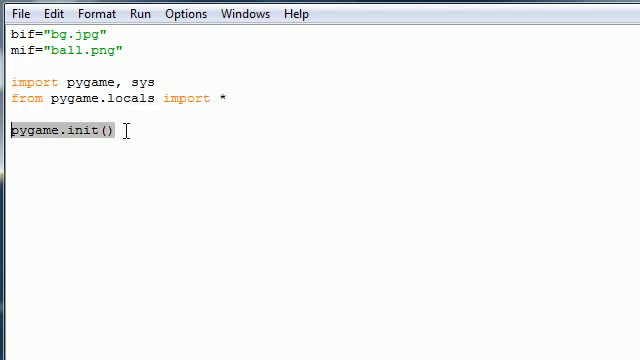
{"action": "left_click", "coordinate": [116, 130]}
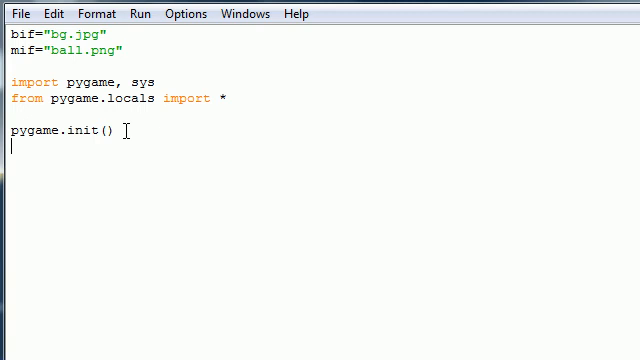
Create the window with screen=pygame.display.set_mode((640,360),0,32) and begin the background line.
{"action": "type", "text": "screen"}
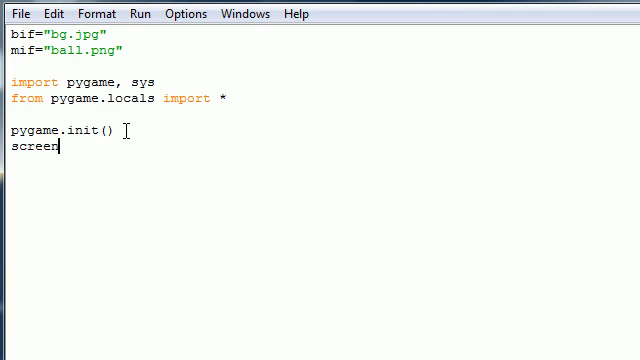
{"action": "type", "text": "=pyg"}
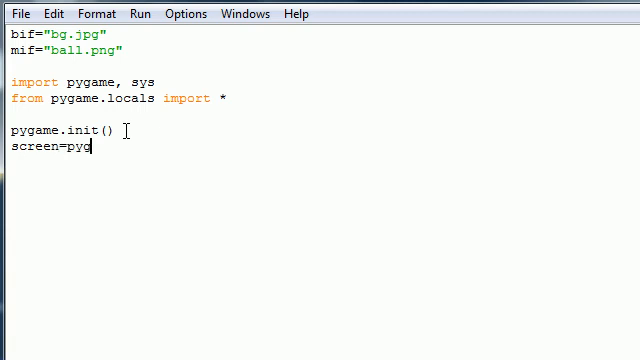
{"action": "type", "text": "ame.dis"}
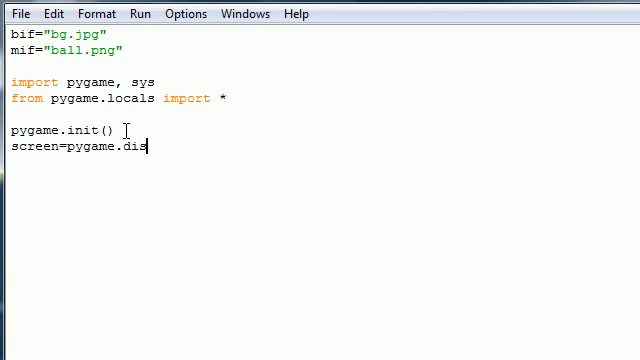
{"action": "type", "text": "play."}
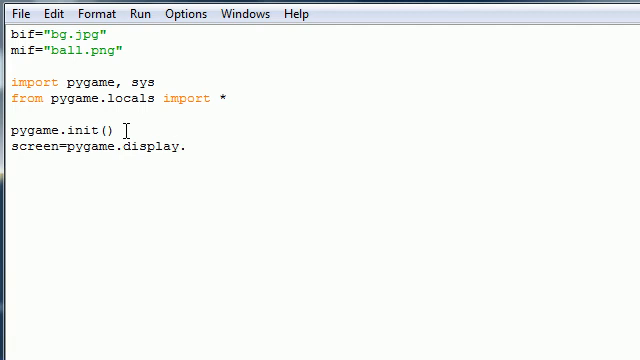
{"action": "type", "text": "set_mode"}
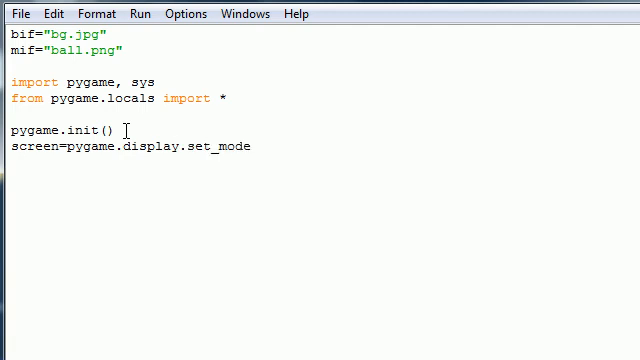
{"action": "type", "text": "()"}
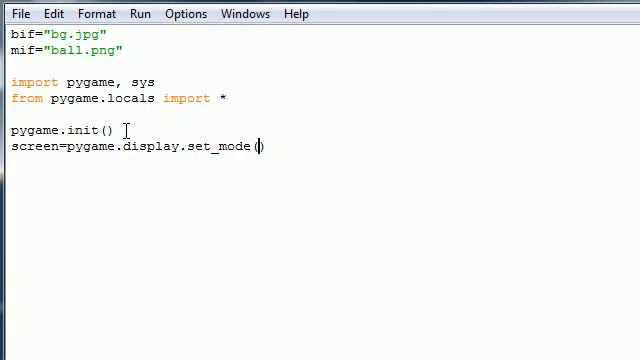
{"action": "type", "text": "("}
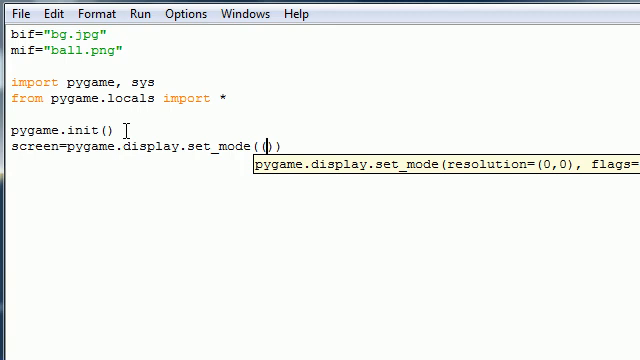
{"action": "type", "text": "("}
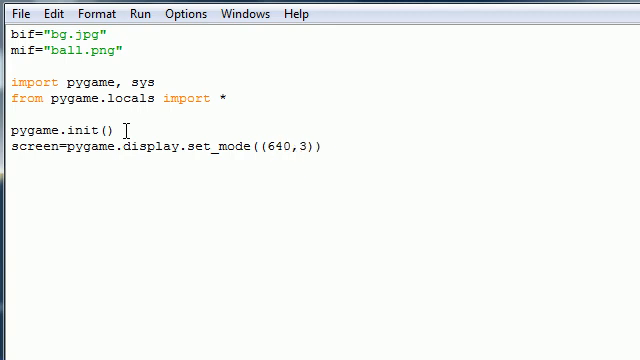
{"action": "type", "text": "60),"}
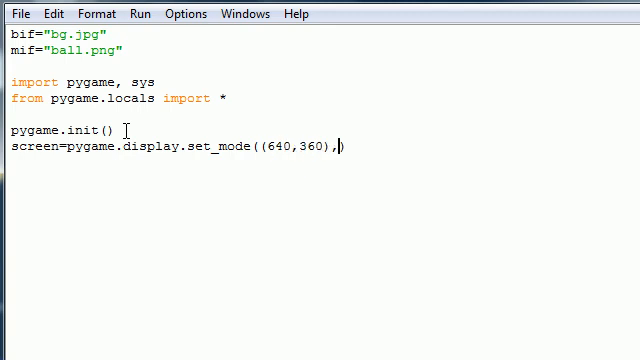
{"action": "type", "text": "0"}
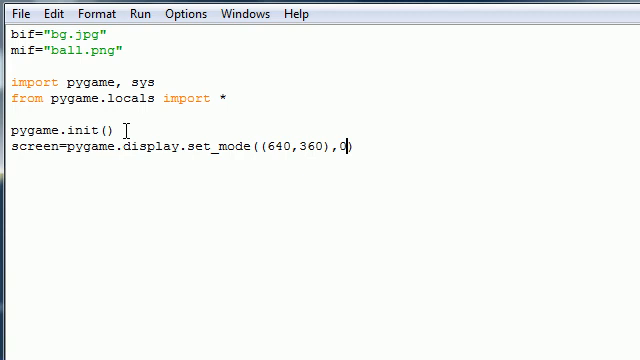
{"action": "type", "text": ","}
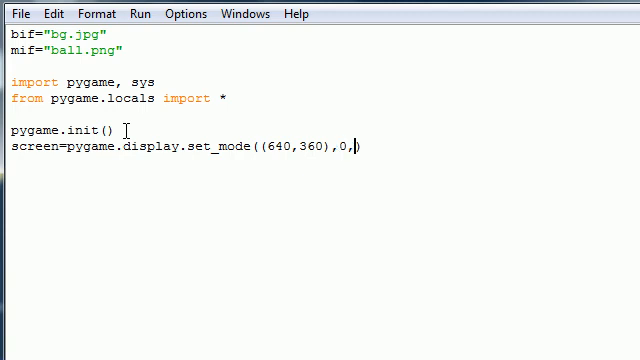
{"action": "type", "text": "32"}
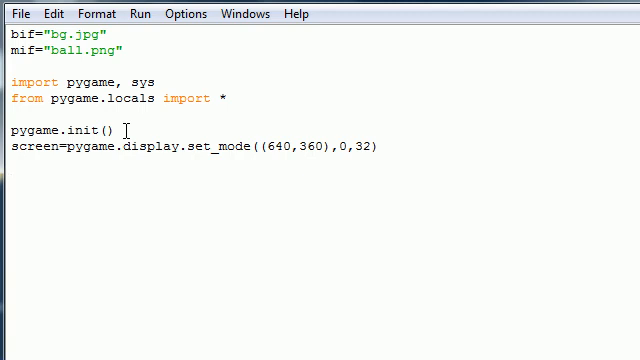
{"action": "type", "text": "background"}
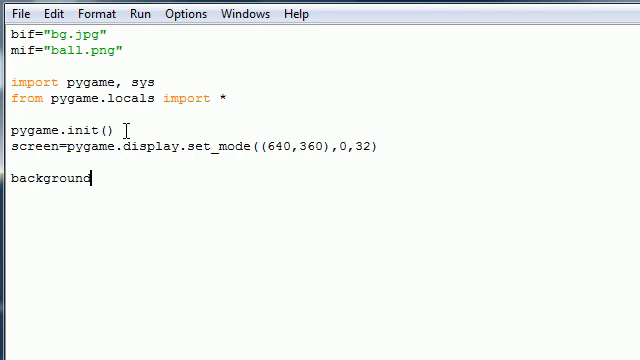
Complete background=pygame.image.load(bif).convert() to load the converted background surface.
{"action": "type", "text": "="}
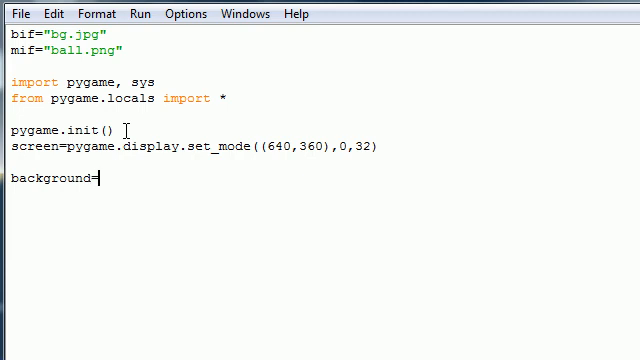
{"action": "type", "text": "pygame.im"}
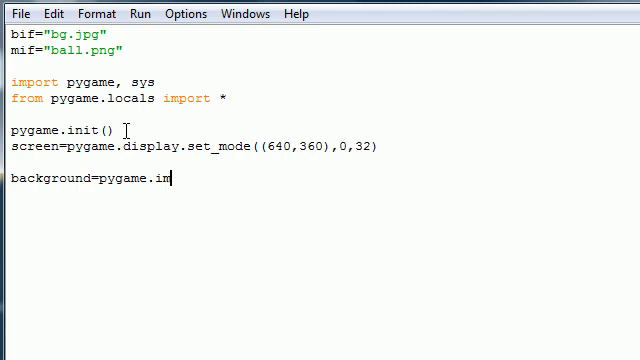
{"action": "type", "text": "age.loa"}
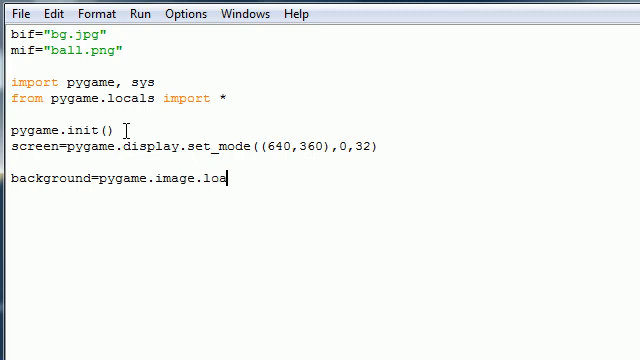
{"action": "type", "text": "d()"}
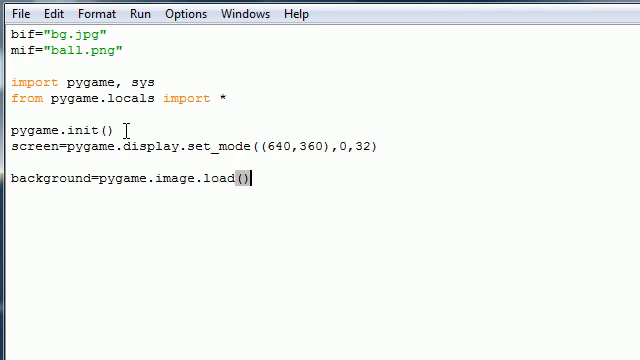
{"action": "type", "text": "bif"}
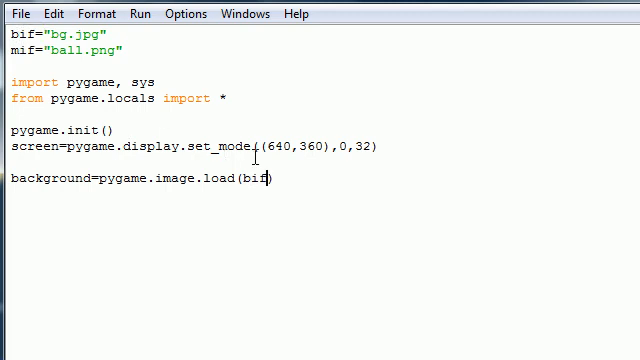
{"action": "type", "text": ")"}
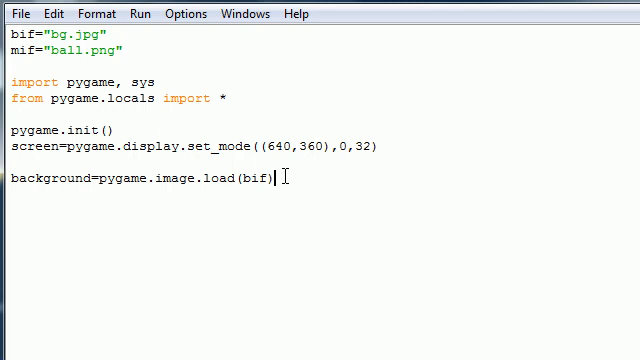
{"action": "type", "text": ".convert()"}
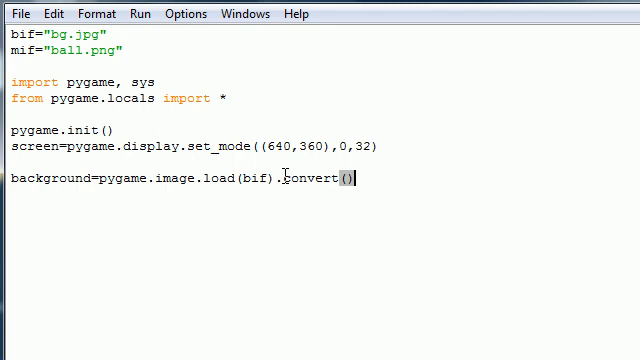
{"action": "mouse_move", "coordinate": [348, 180]}
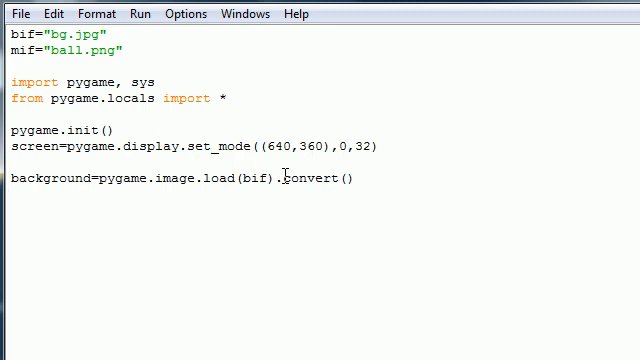
Load the ball image with transparency via mouse_c=pygame.image.load(mif).convert_alpha().
{"action": "type", "text": "mous"}
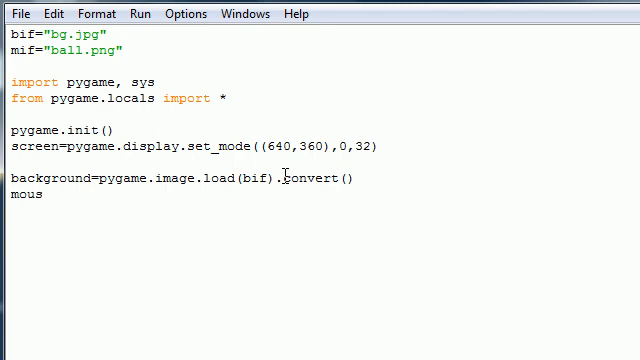
{"action": "type", "text": "_c"}
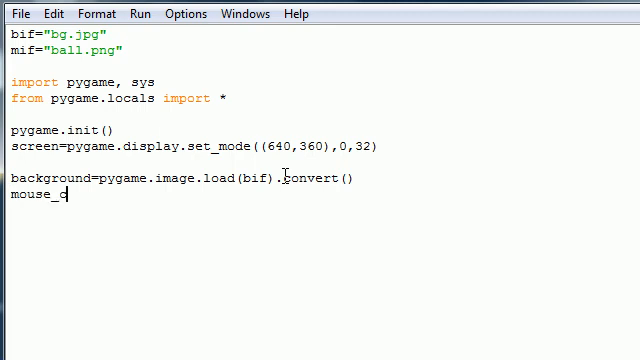
{"action": "type", "text": "="}
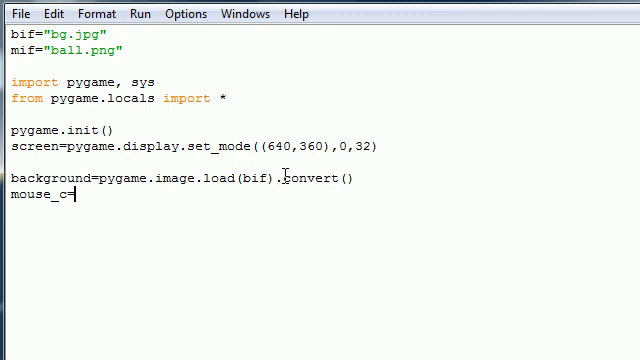
{"action": "type", "text": "pyg"}
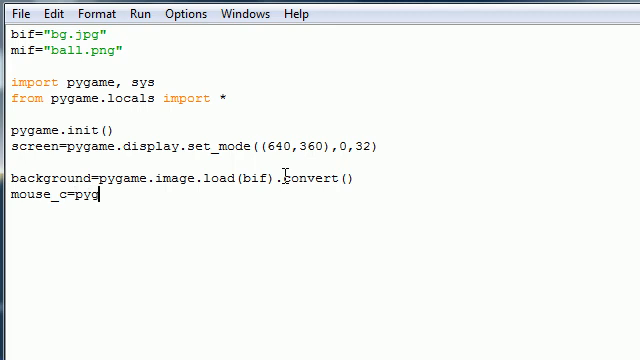
{"action": "type", "text": "ame.imaf"}
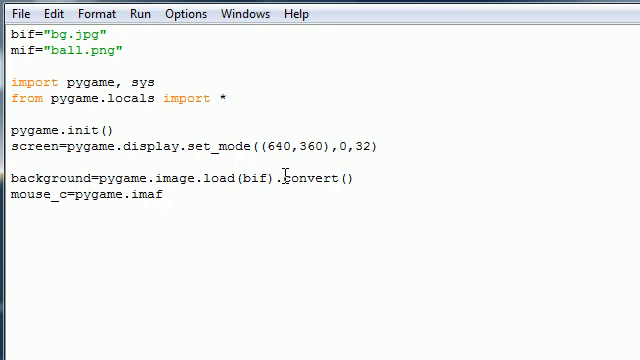
{"action": "type", "text": "ge.load("}
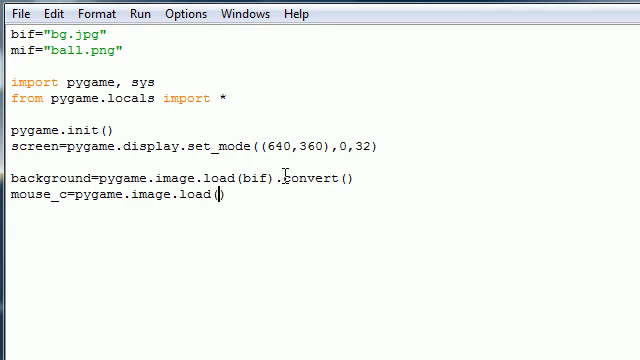
{"action": "type", "text": "mif"}
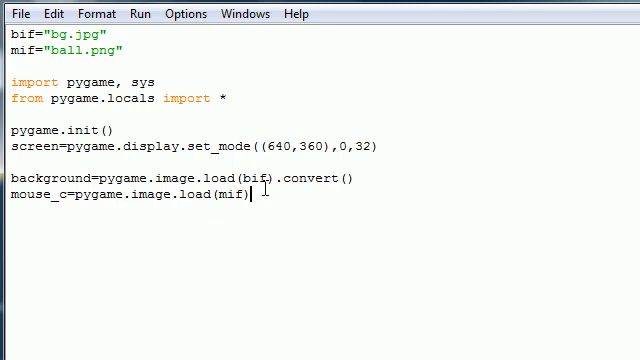
{"action": "type", "text": "."}
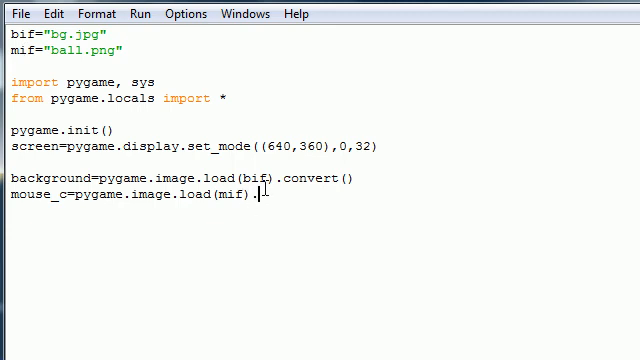
{"action": "type", "text": "convert_alp"}
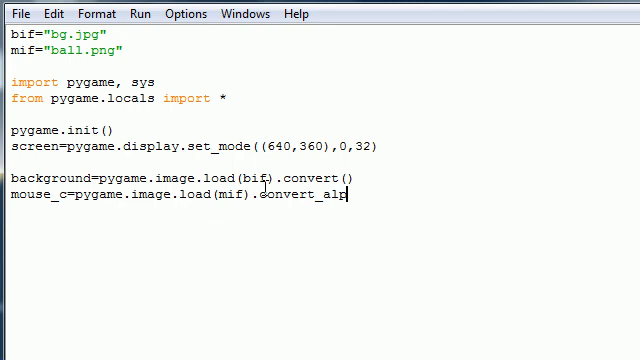
{"action": "type", "text": "ha"}
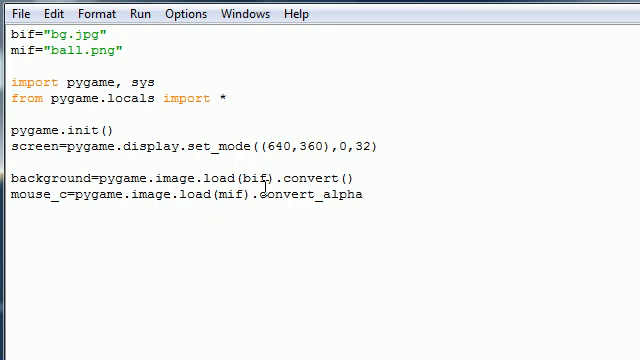
{"action": "type", "text": "()"}
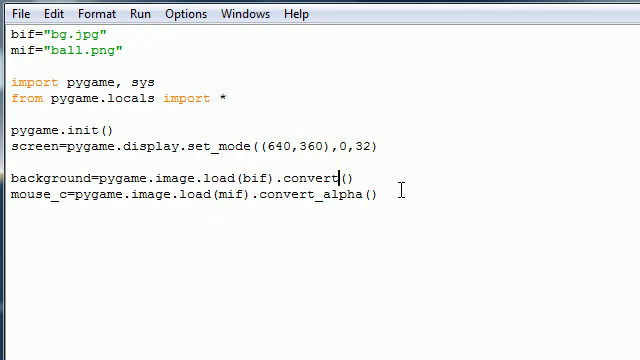
{"action": "left_click", "coordinate": [380, 194]}
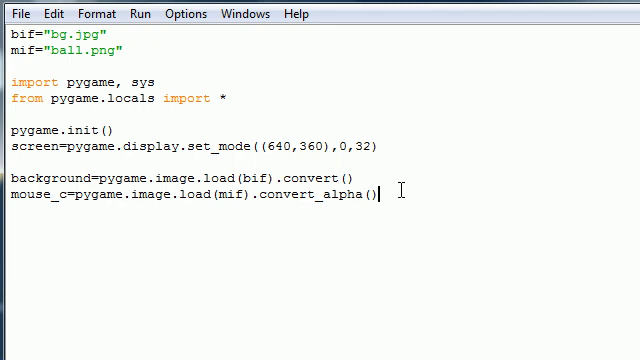
{"action": "key", "text": "Return"}
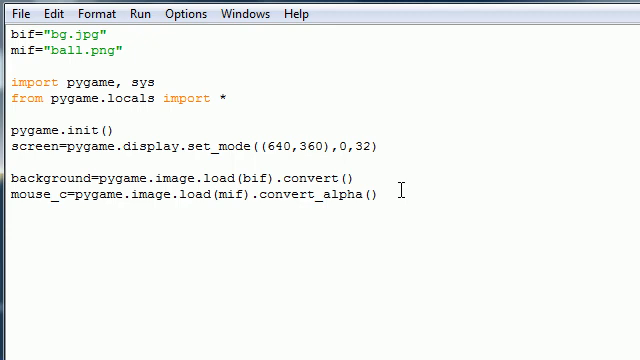
{"action": "mouse_move", "coordinate": [328, 14]}
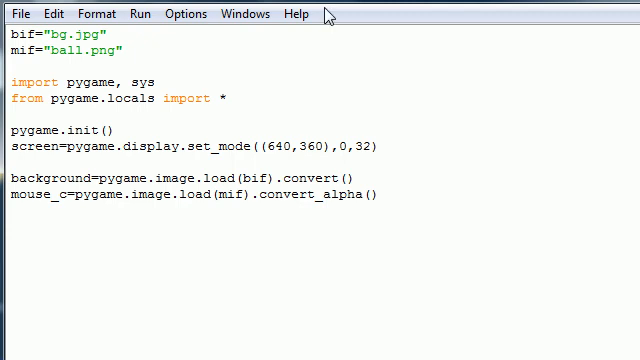
Begin the endless main loop with 'while True:' below the image-loading lines.
{"action": "scroll", "scroll_direction": "down", "scroll_amount": 3}
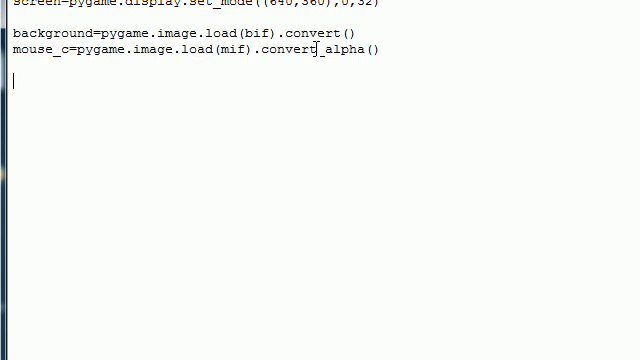
{"action": "type", "text": "w"}
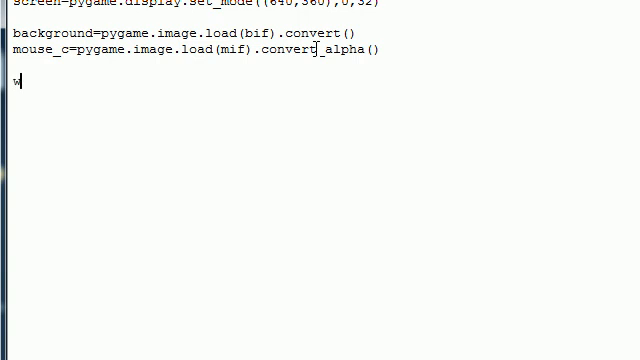
{"action": "type", "text": "hile"}
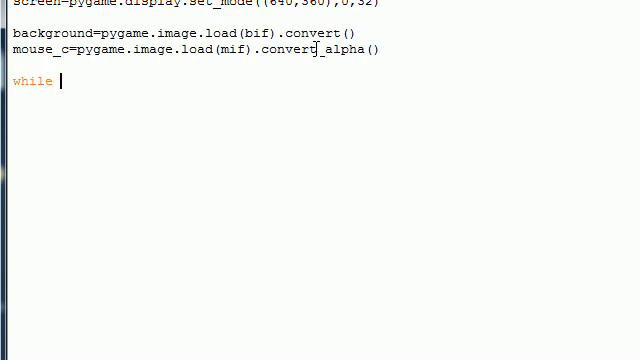
{"action": "type", "text": "T"}
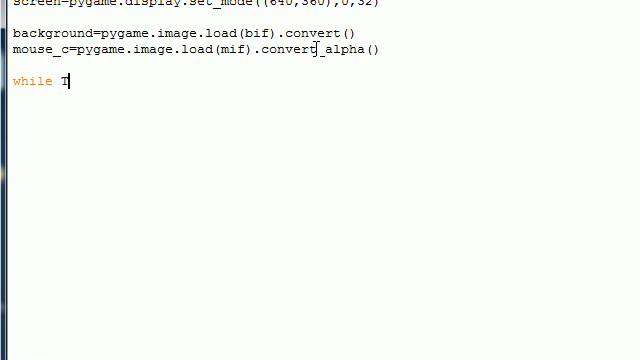
{"action": "type", "text": "rue:"}
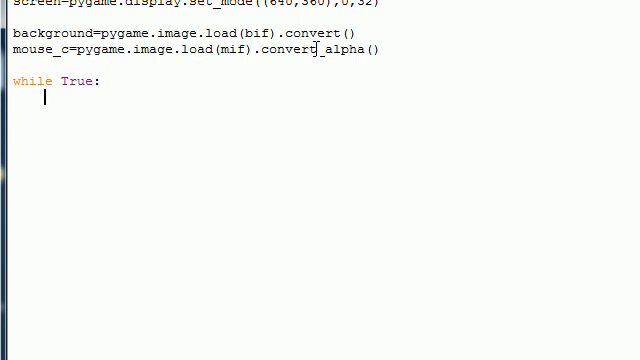
Iterate over events with 'for event in pygame.event.get():' inside the loop.
{"action": "type", "text": "for"}
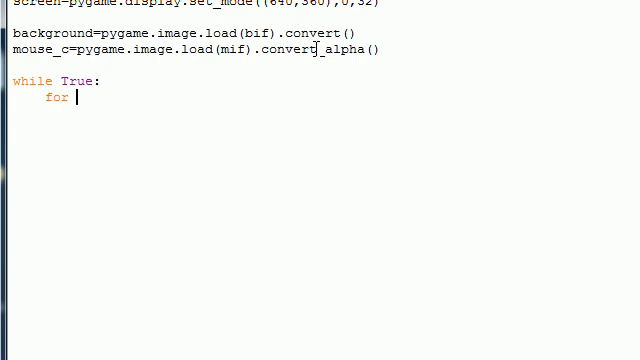
{"action": "type", "text": "event in"}
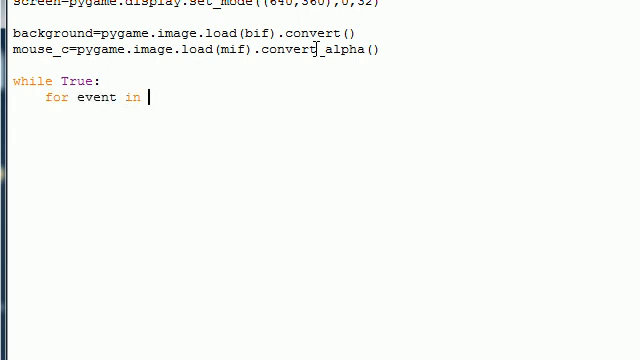
{"action": "type", "text": "pygame.even"}
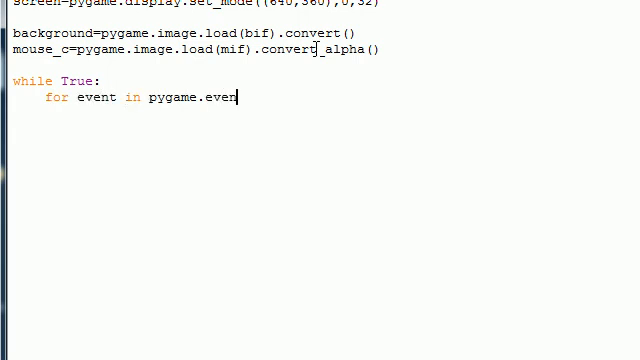
{"action": "type", "text": "t"}
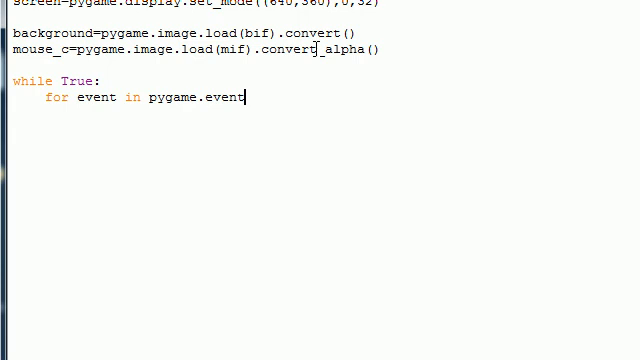
{"action": "type", "text": ".get()"}
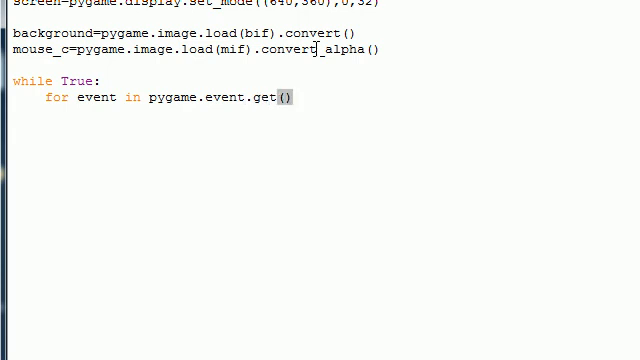
{"action": "type", "text": ":"}
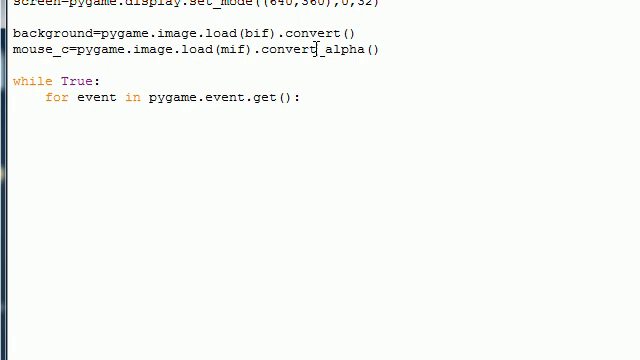
On event.type == QUIT, call pygame.quit() and sys.exit().
{"action": "type", "text": "if event"}
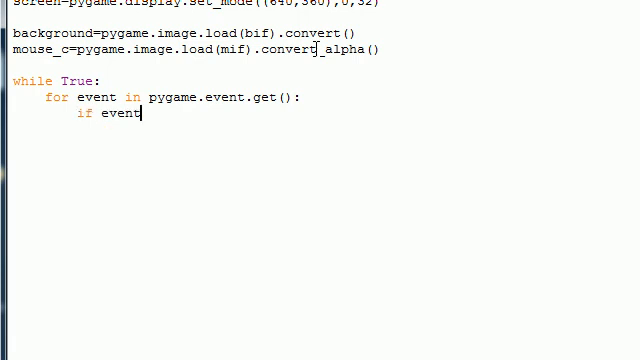
{"action": "type", "text": "."}
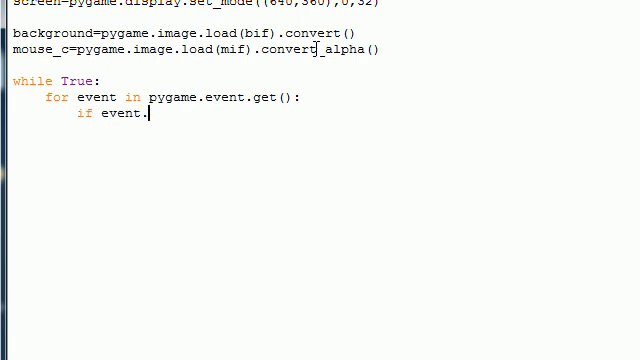
{"action": "type", "text": "type =="}
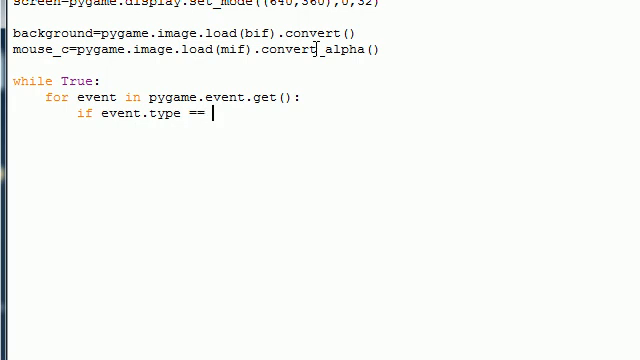
{"action": "type", "text": "QUIT:"}
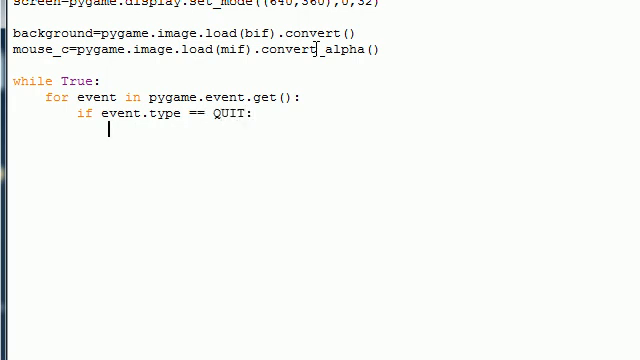
{"action": "type", "text": "pygame"}
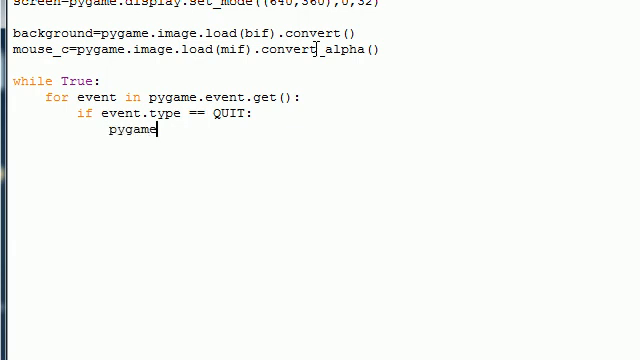
{"action": "type", "text": ".quit("}
{"action": "type", "text": "sys"}
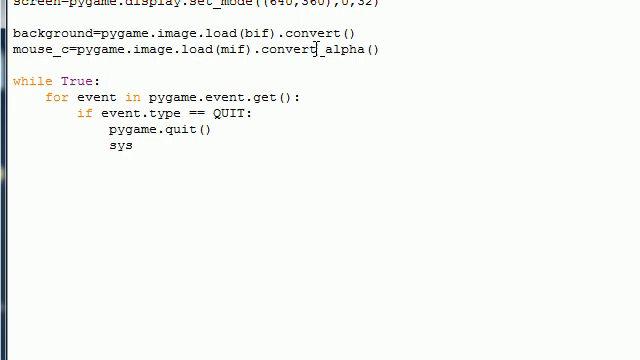
{"action": "type", "text": ".exit()"}
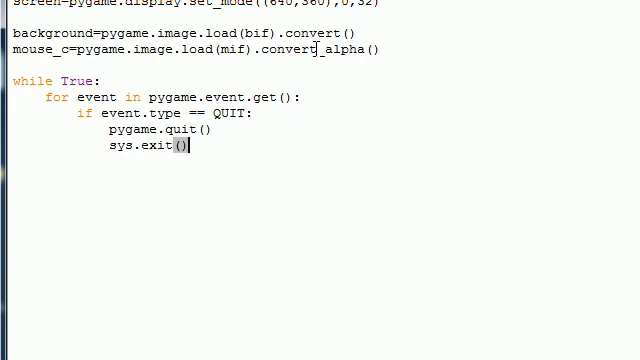
{"action": "scroll", "scroll_direction": "up", "scroll_amount": 3}
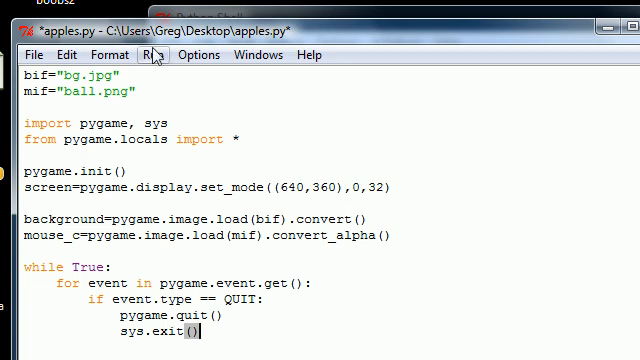
{"action": "scroll", "scroll_direction": "down", "scroll_amount": 3}
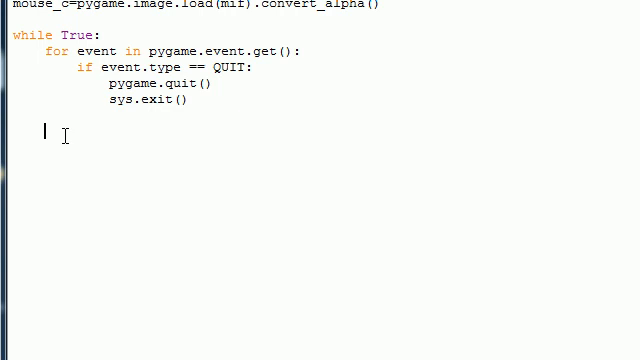
Draw the background at the top-left with screen.blit(background, (0,0)).
{"action": "type", "text": "screen"}
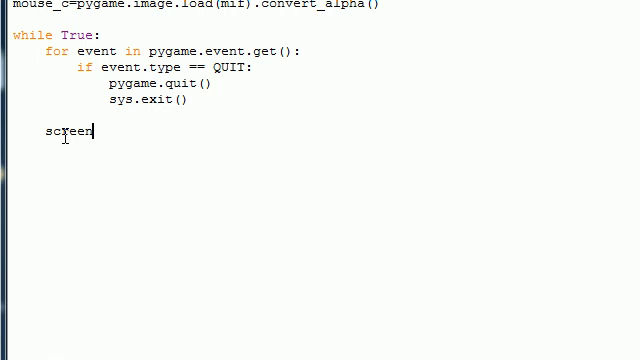
{"action": "type", "text": "."}
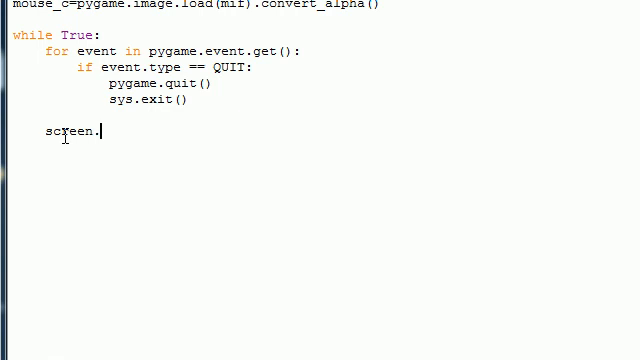
{"action": "type", "text": "."}
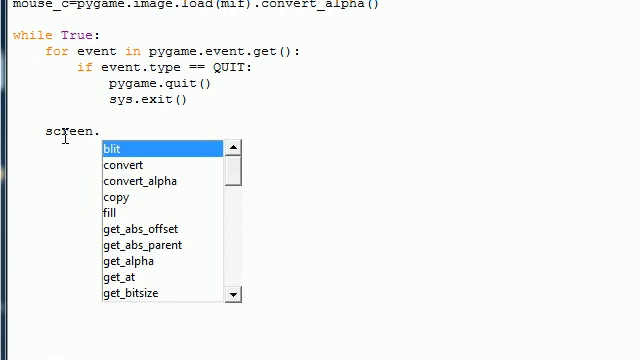
{"action": "type", "text": "blit(ba"}
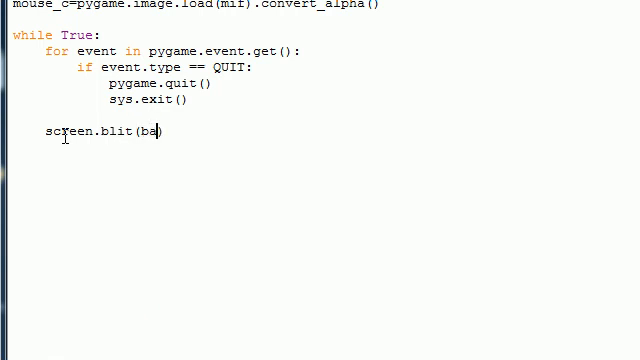
{"action": "type", "text": "ckg"}
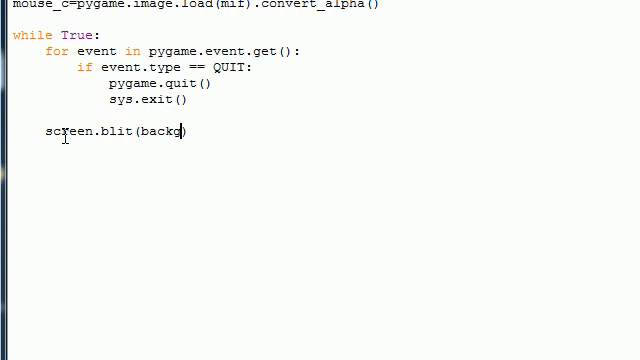
{"action": "type", "text": "round, ("}
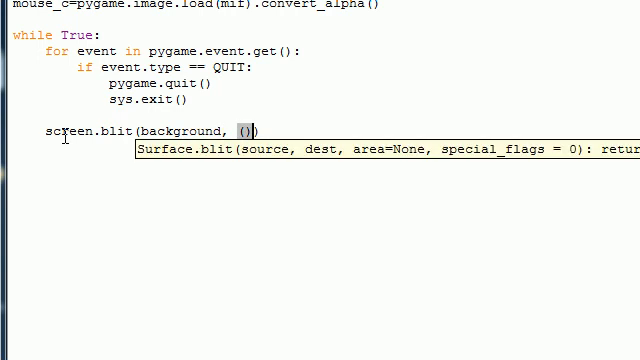
{"action": "type", "text": "0,0"}
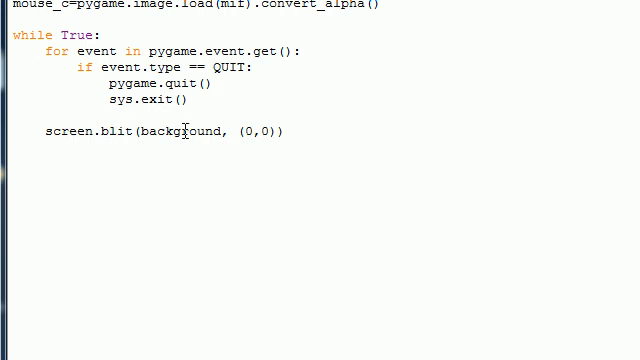
{"action": "double_click", "coordinate": [184, 132]}
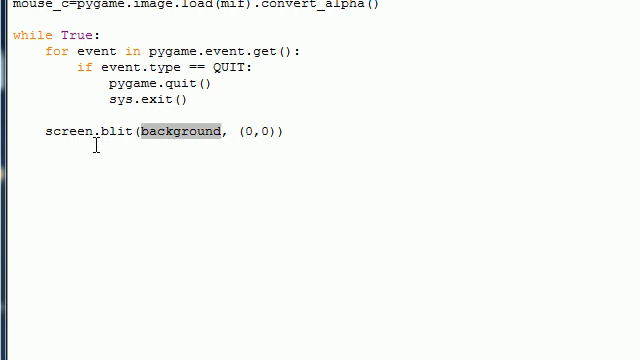